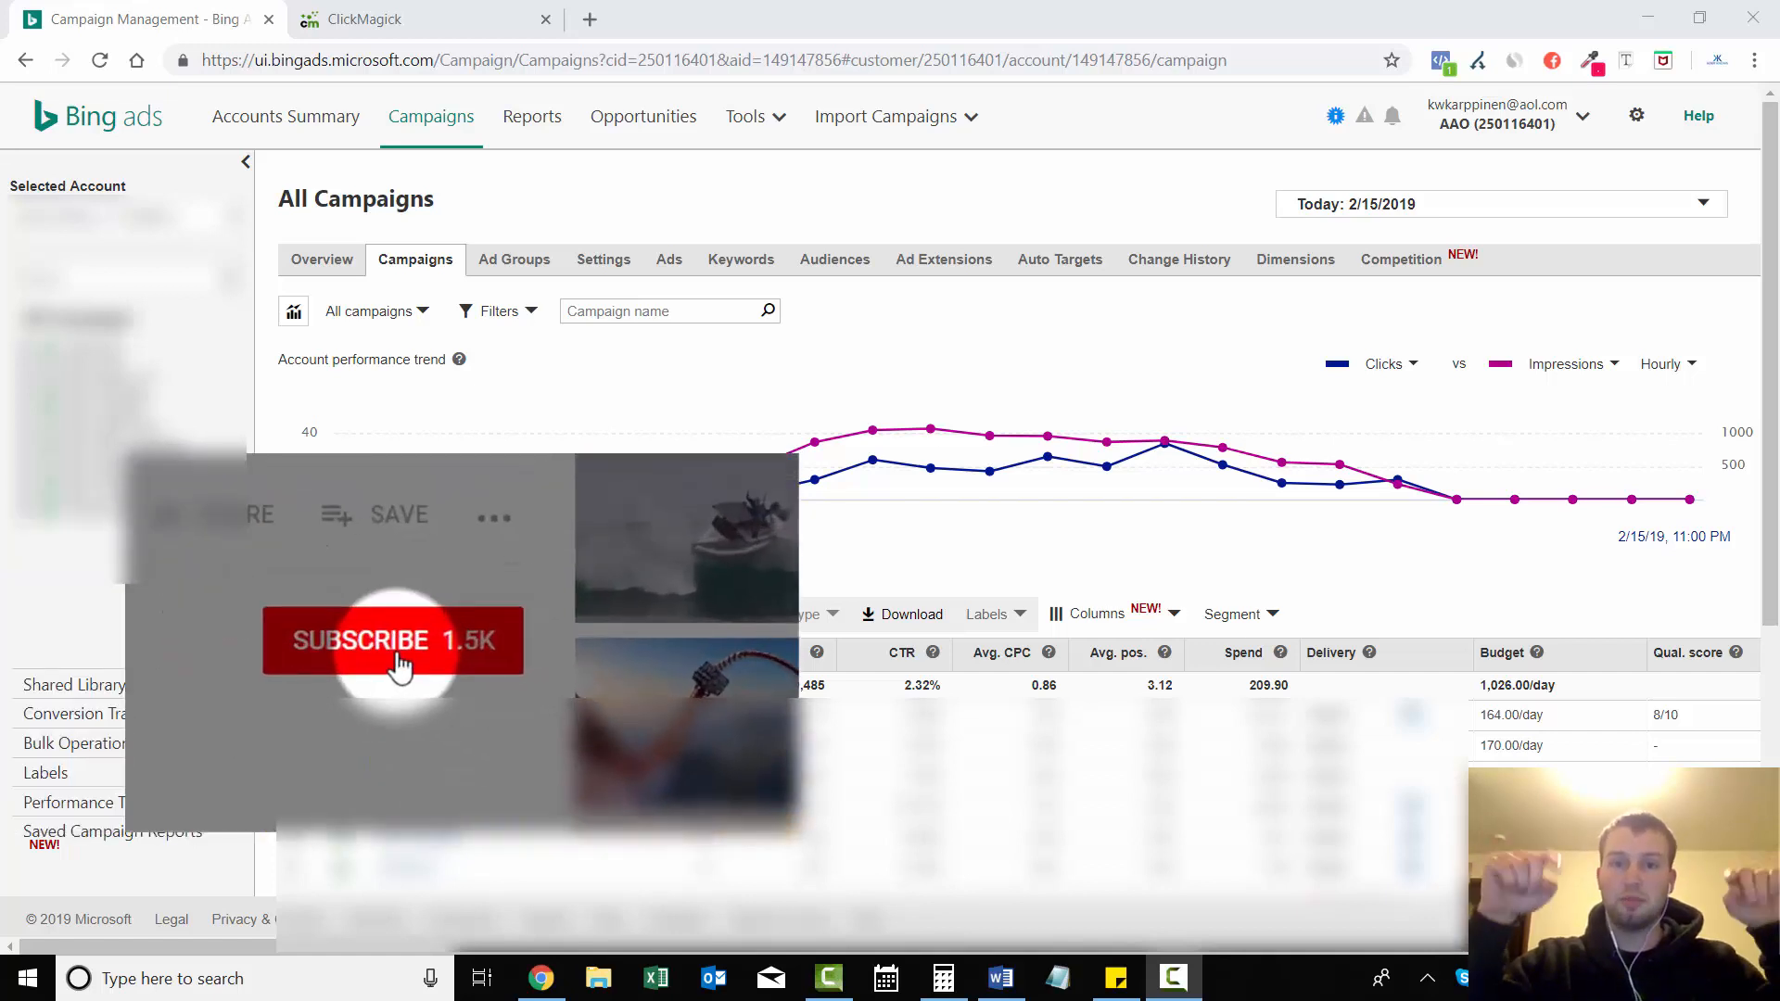
- Compare today's Bing Ads spend of 209.90 against ClickMagick's $567.00 revenue
left_click(391, 639)
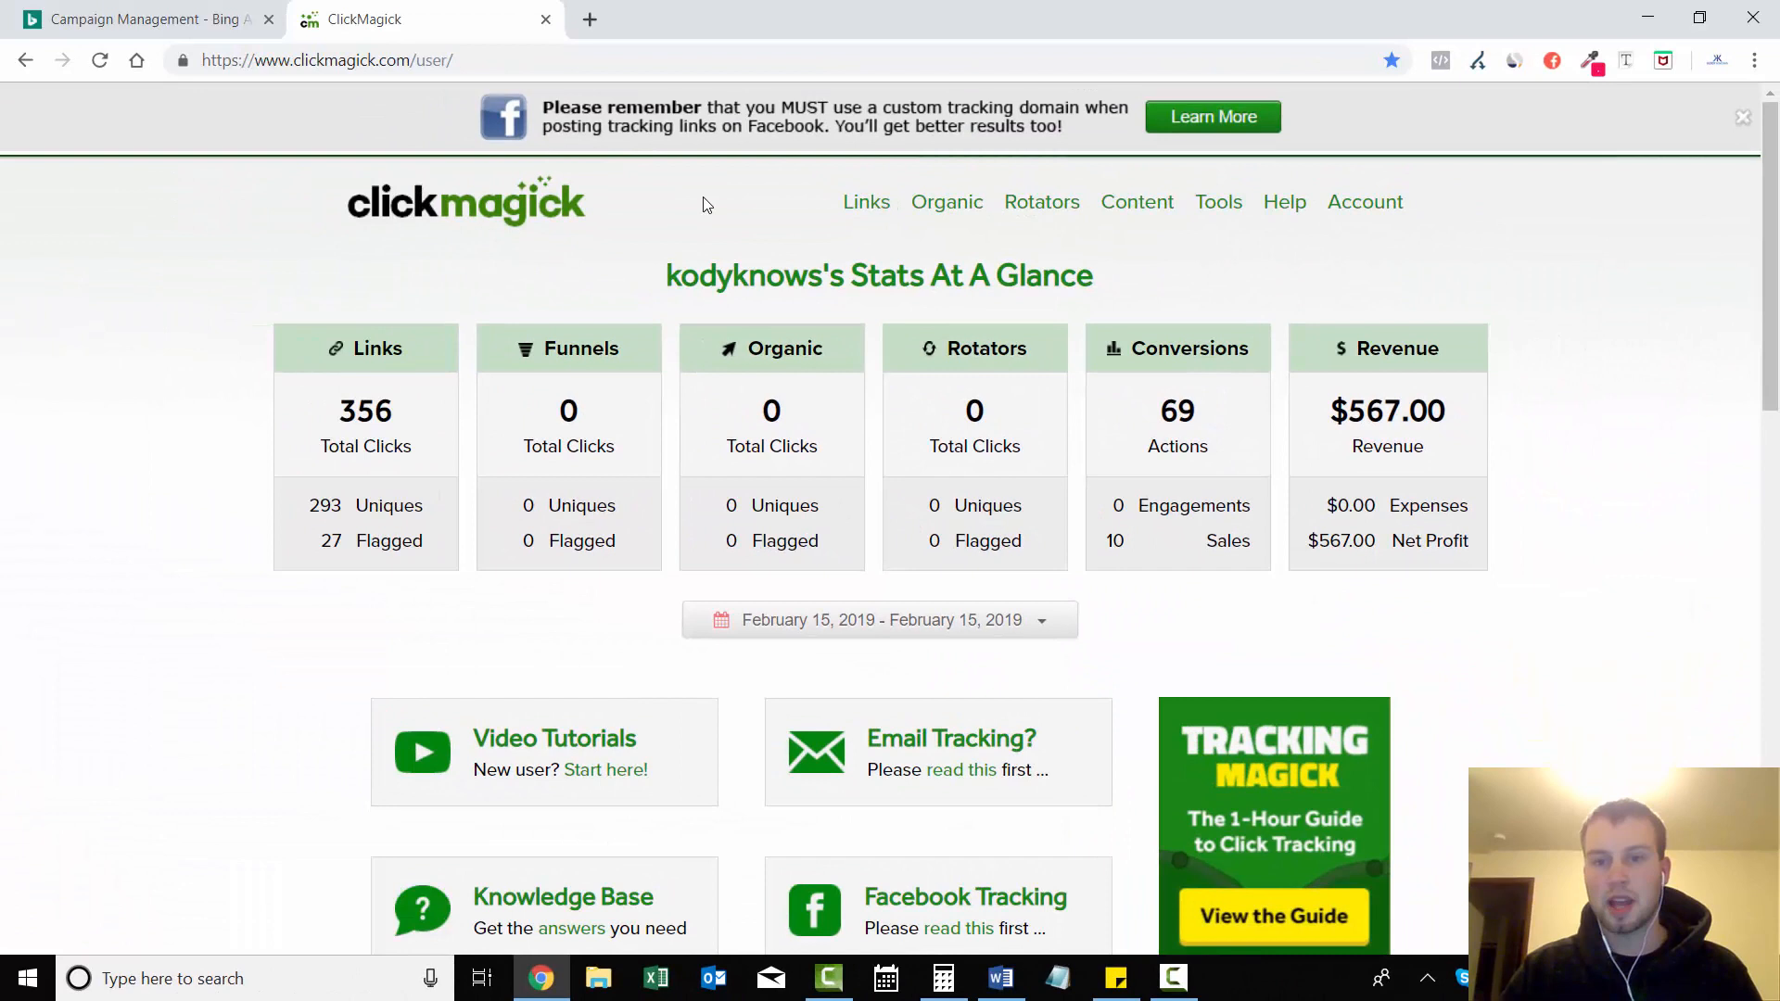
- Switch to the Word split-test summary showing $537 spent versus $620 earned
double_click(1387, 412)
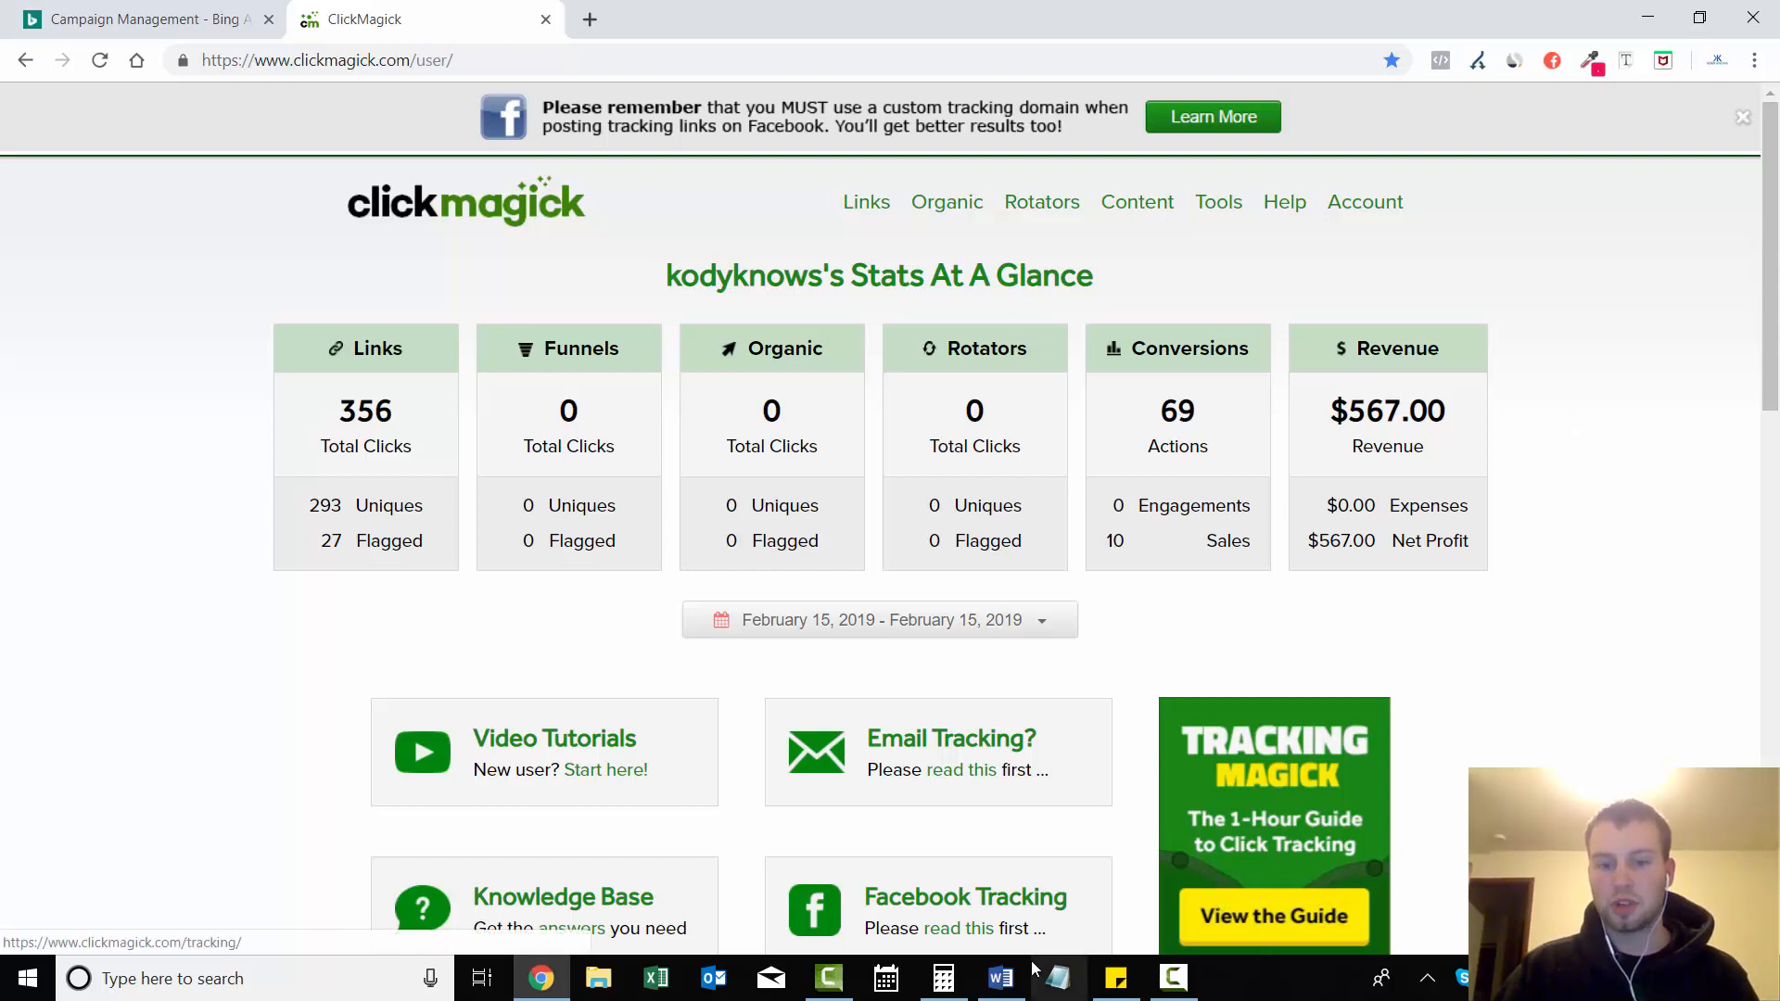
left_click(997, 977)
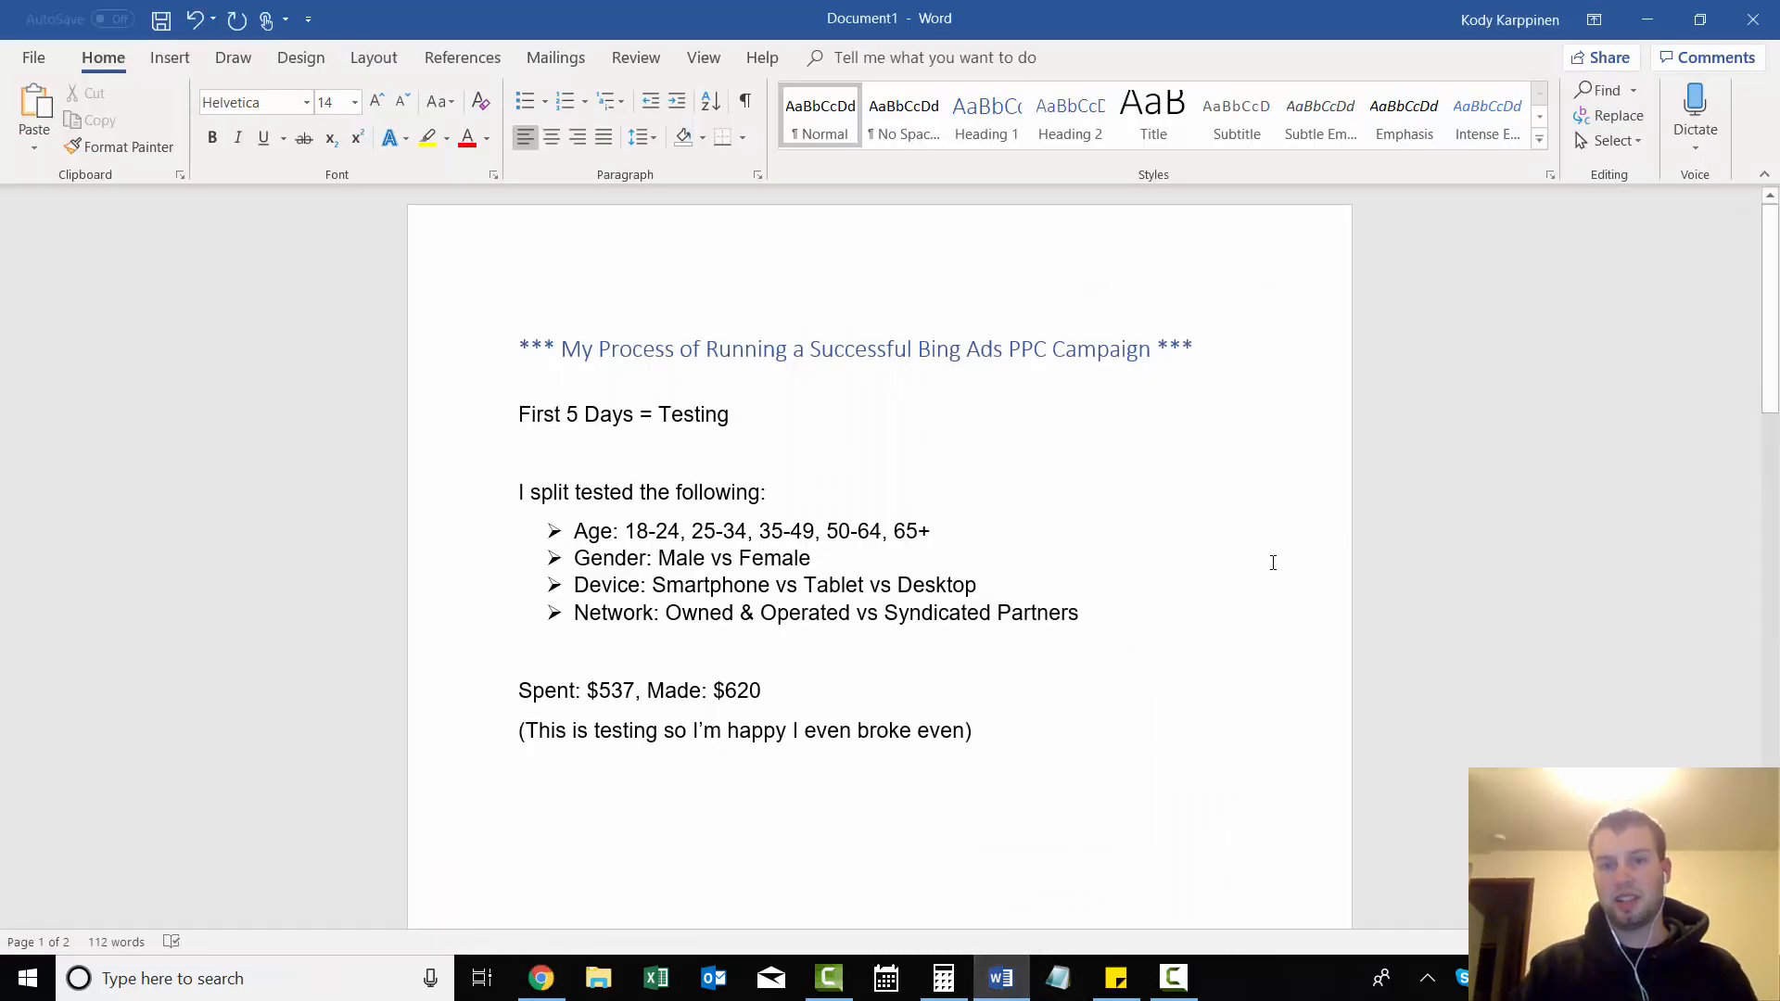